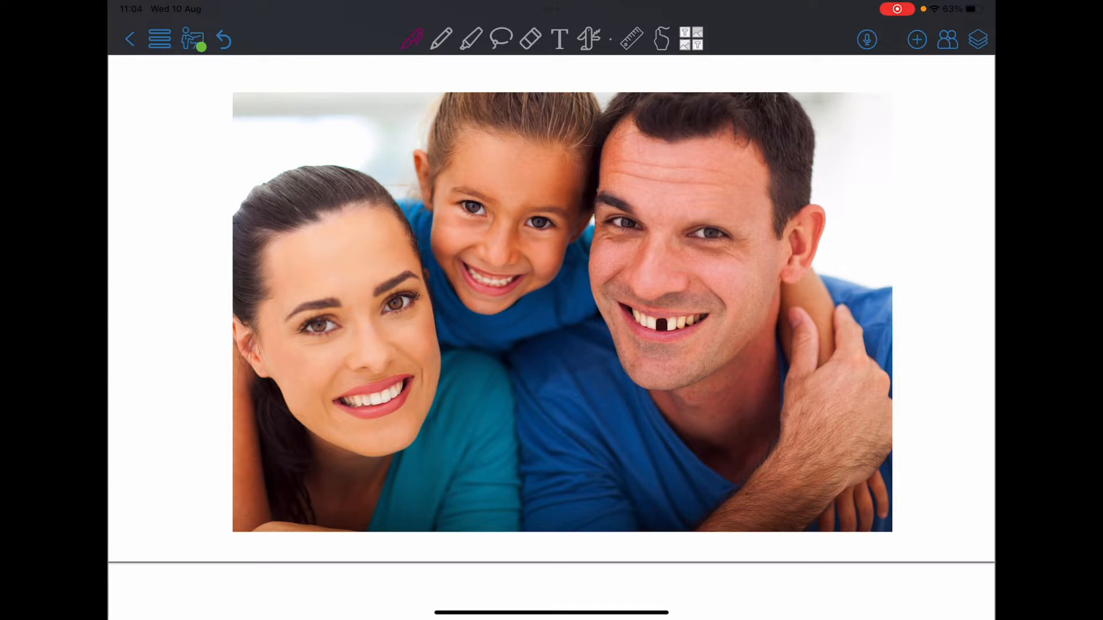
Circle the gap in the man's teeth in the family photo with purple ink
left_click_drag(657, 288, 665, 338)
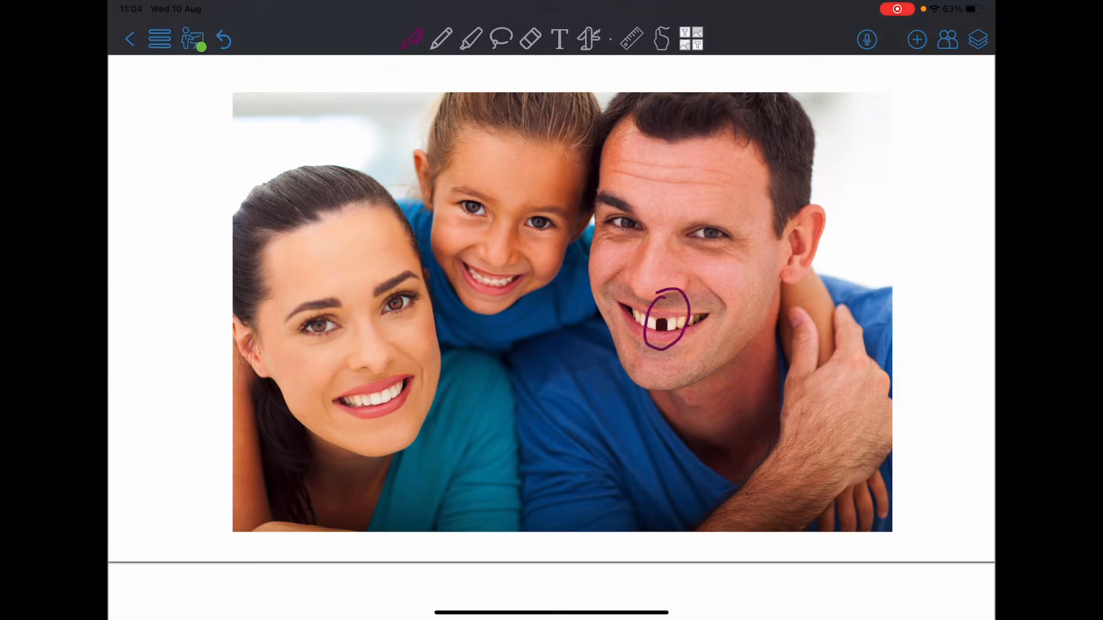
left_click_drag(679, 222, 749, 243)
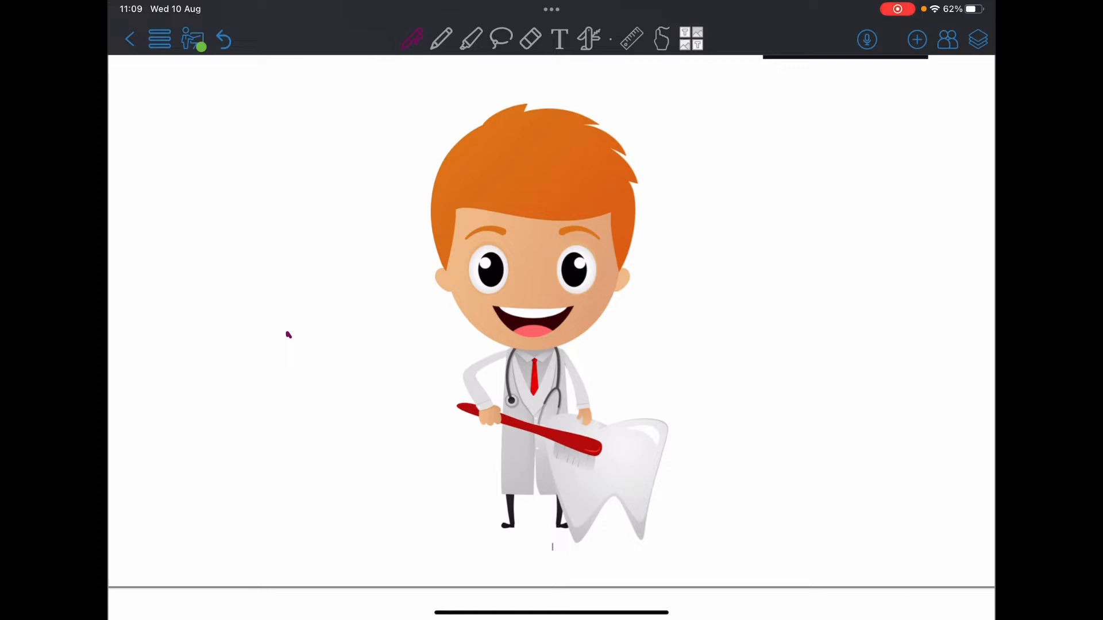
Scroll from the cartoon dentist page down to the BDS syllabus table
left_click_drag(288, 335, 290, 351)
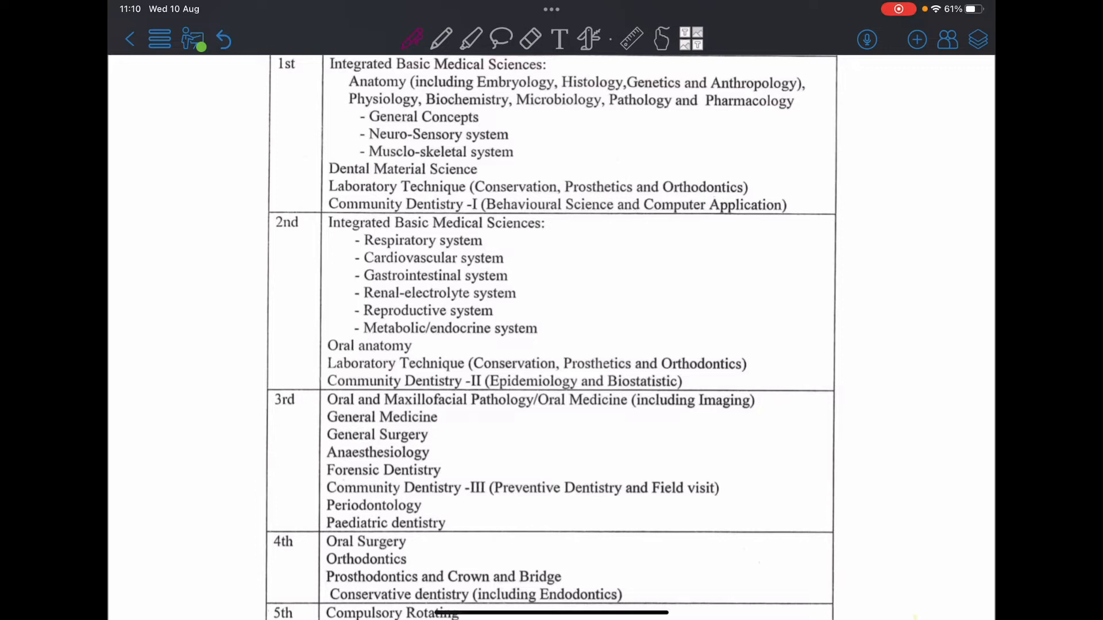
Write 16 and a second line as a margin note beside the syllabus table
left_click_drag(173, 292, 159, 327)
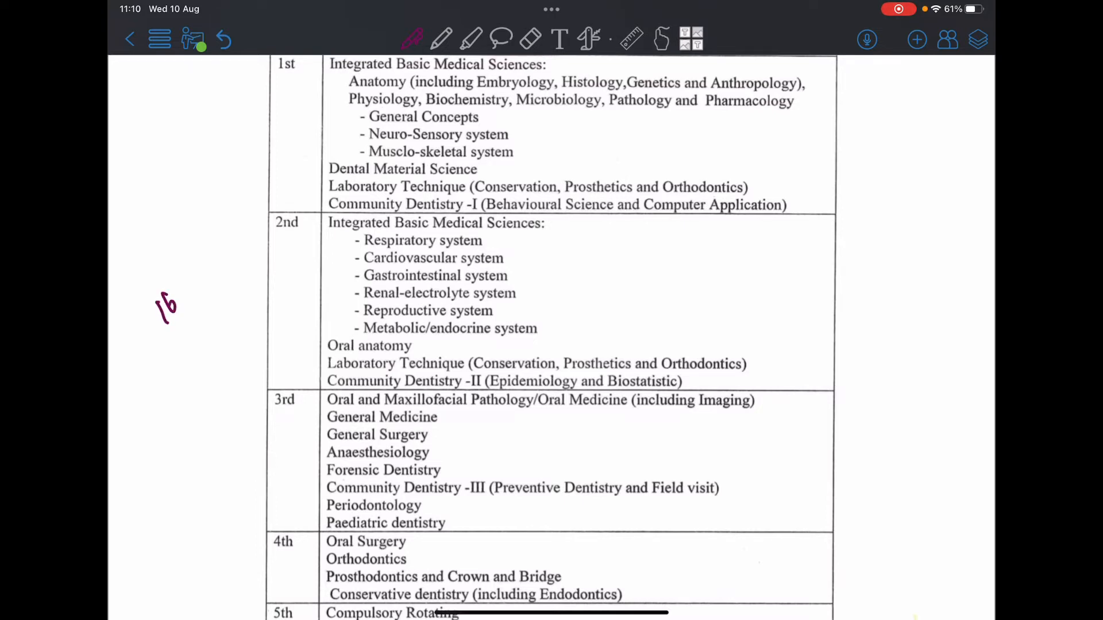
left_click_drag(169, 303, 190, 344)
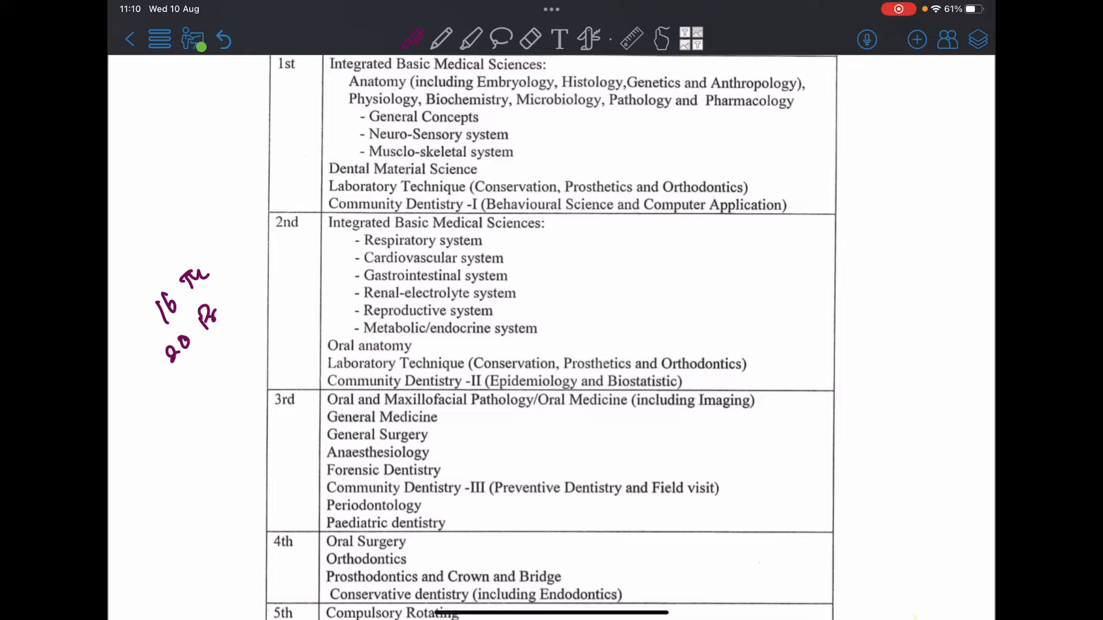
Tick the Anatomy and Physiology lines and loop both years' system lists
left_click_drag(340, 90, 350, 91)
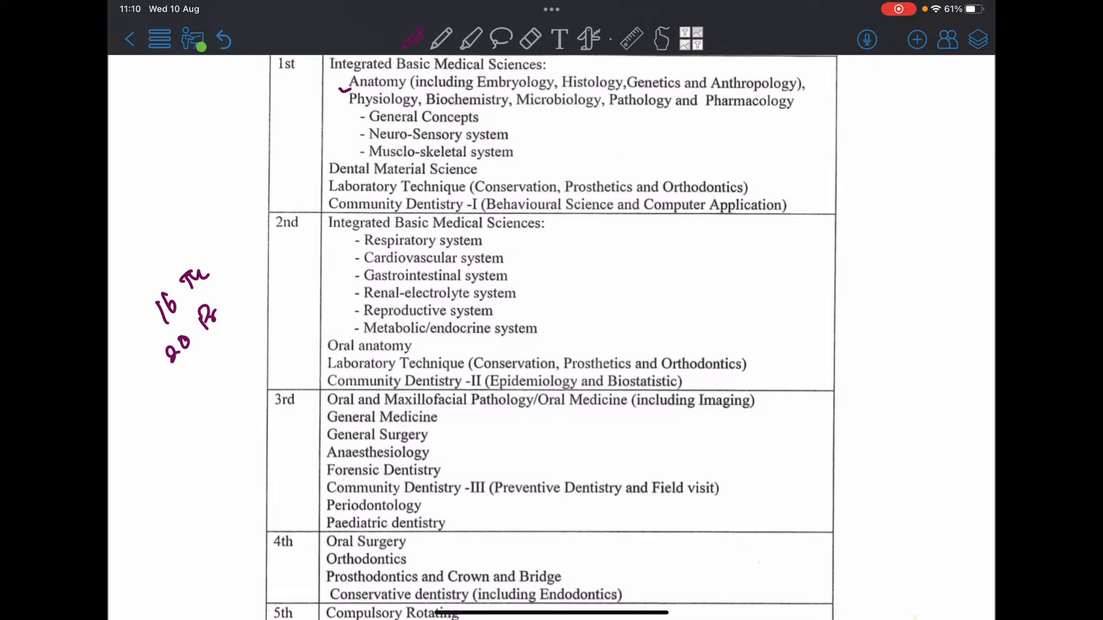
left_click_drag(345, 92, 414, 123)
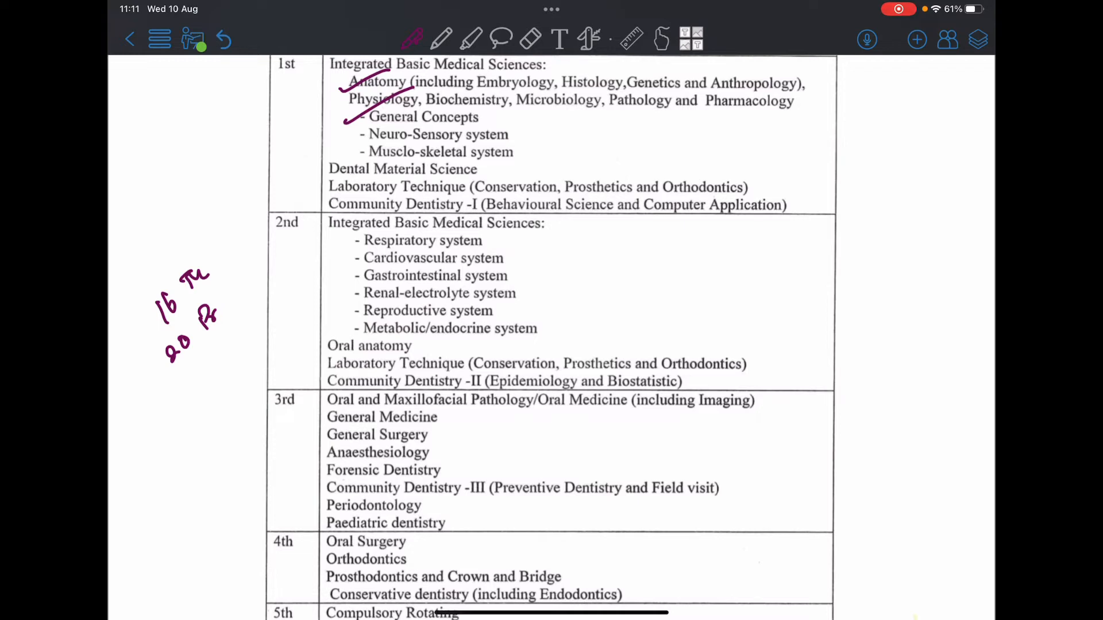
left_click_drag(415, 214, 492, 210)
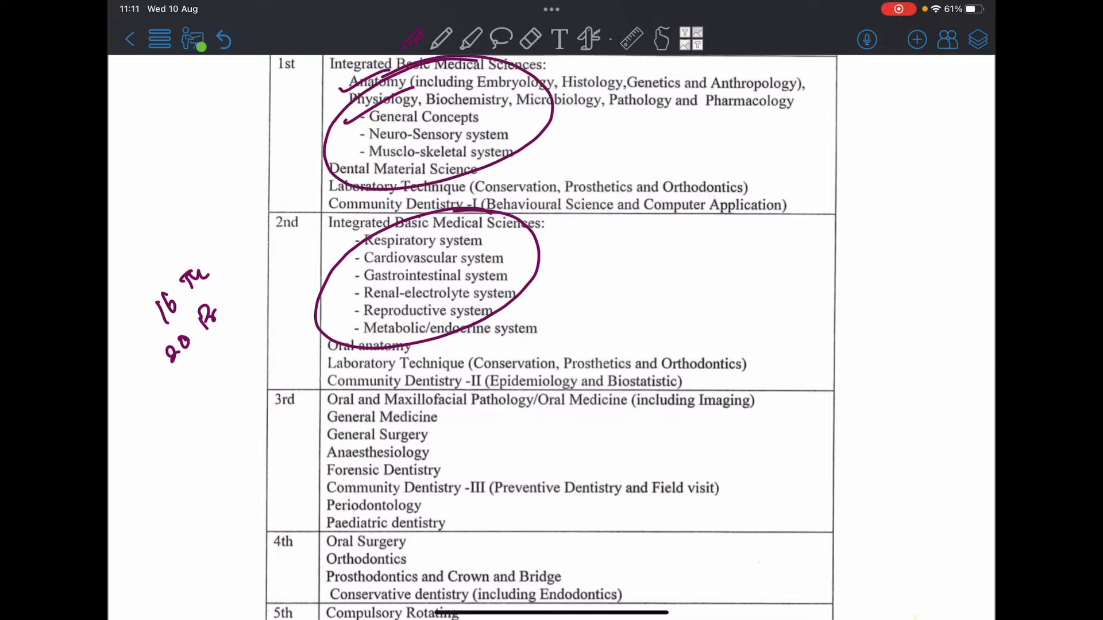
scroll("down", 3)
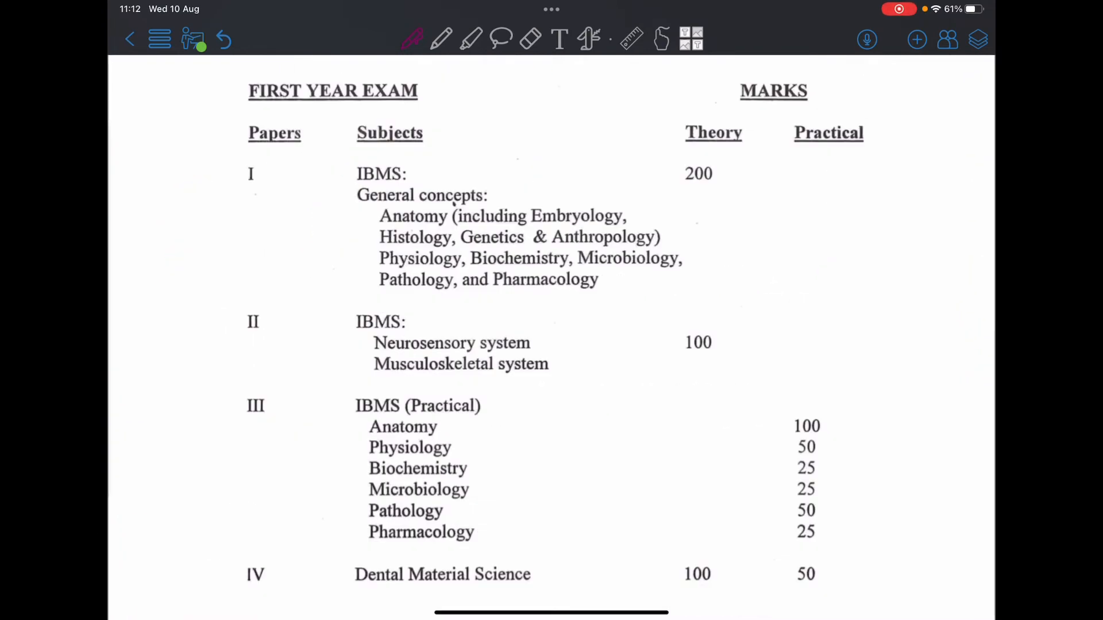
Tick papers I–IV, underline the IBMS headings and circle the 200 and 100 theory marks
left_click_drag(232, 197, 309, 151)
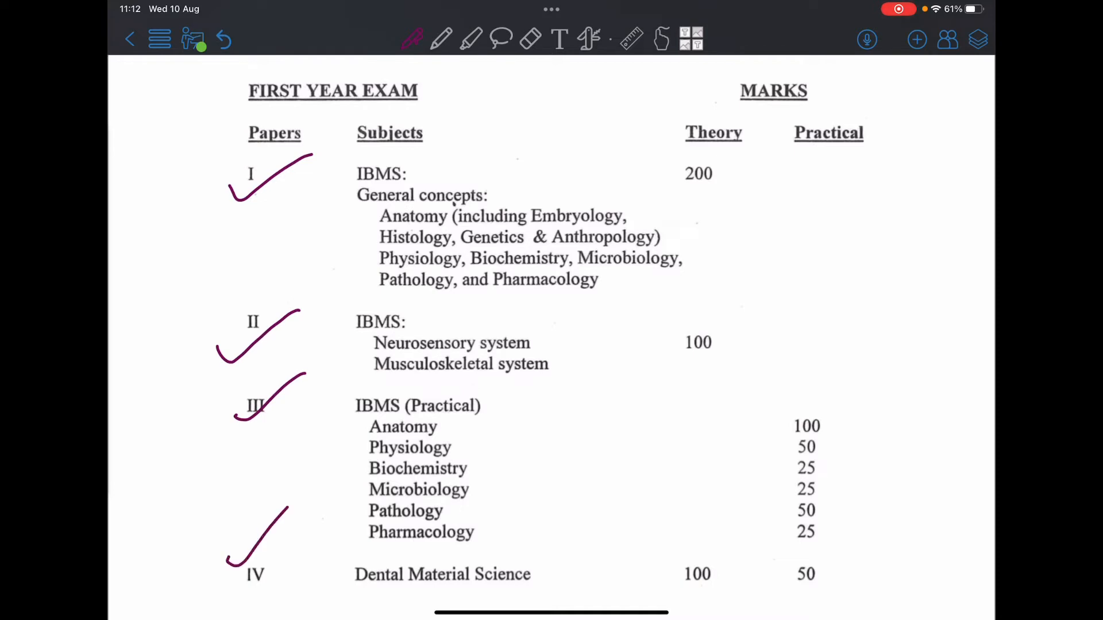
left_click_drag(341, 188, 438, 188)
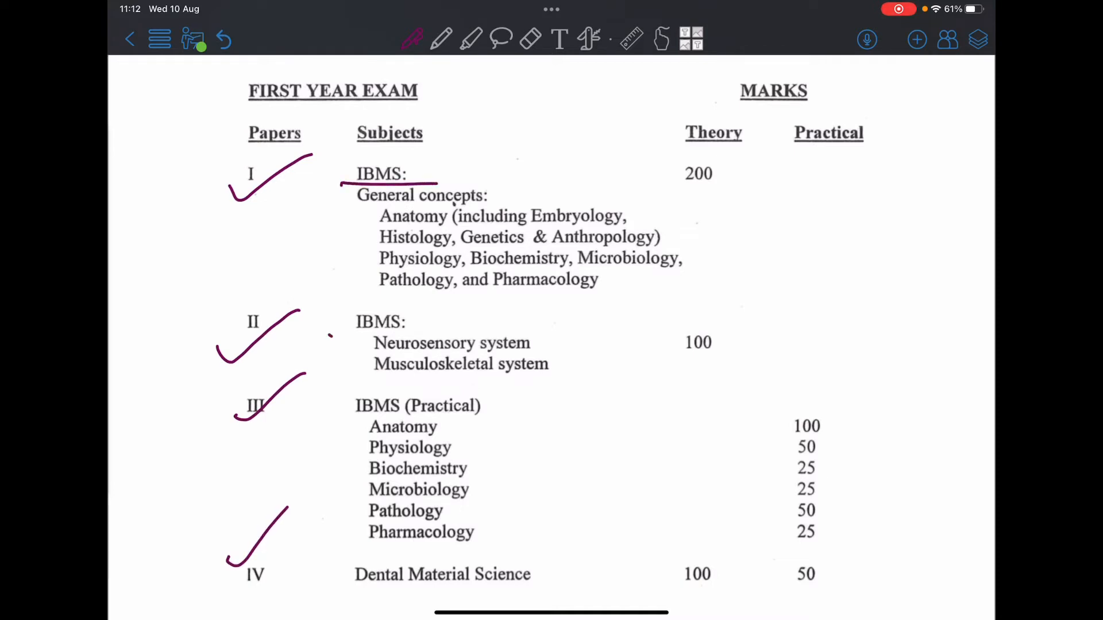
left_click_drag(330, 335, 451, 331)
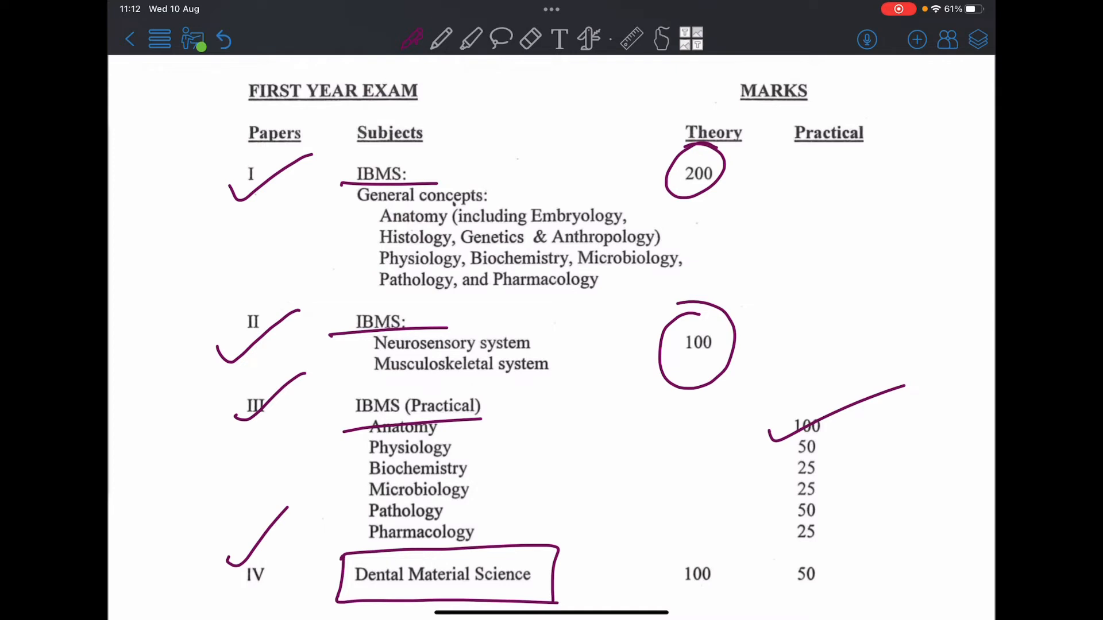
Mark the practical marks: Physiology 50, Biochemistry 25 circled, Pathology 50
left_click_drag(774, 451, 886, 408)
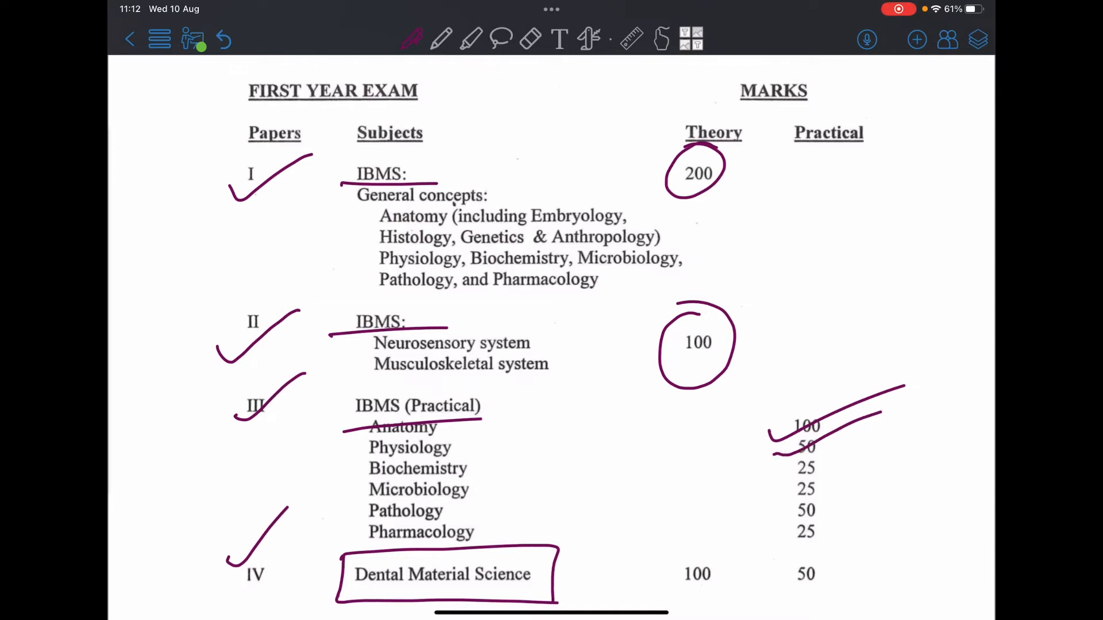
left_click_drag(781, 457, 827, 492)
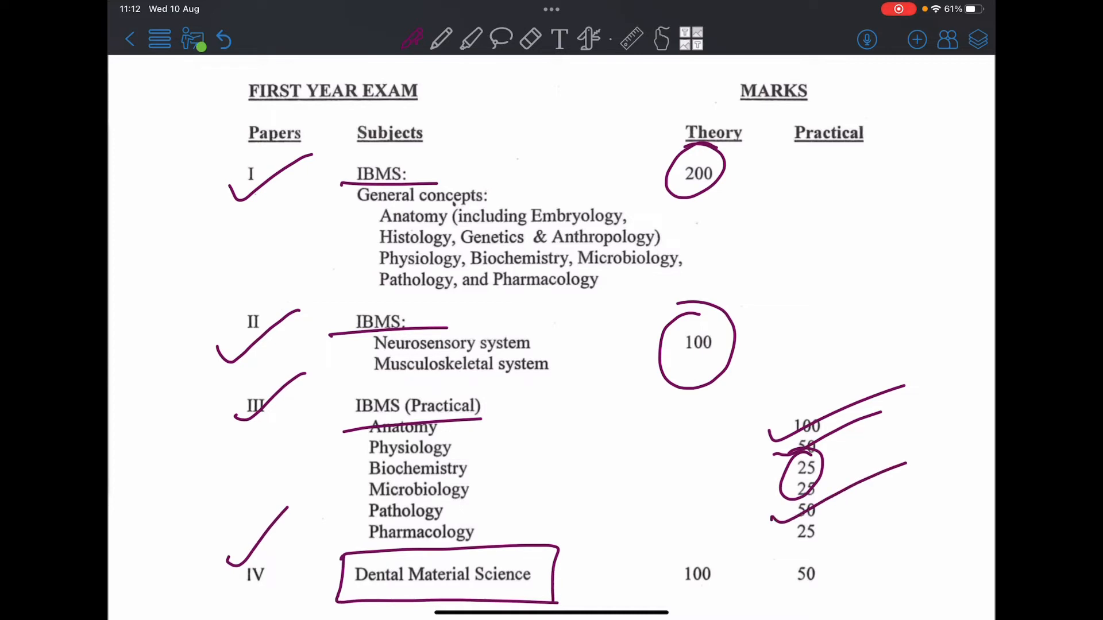
left_click_drag(773, 514, 830, 535)
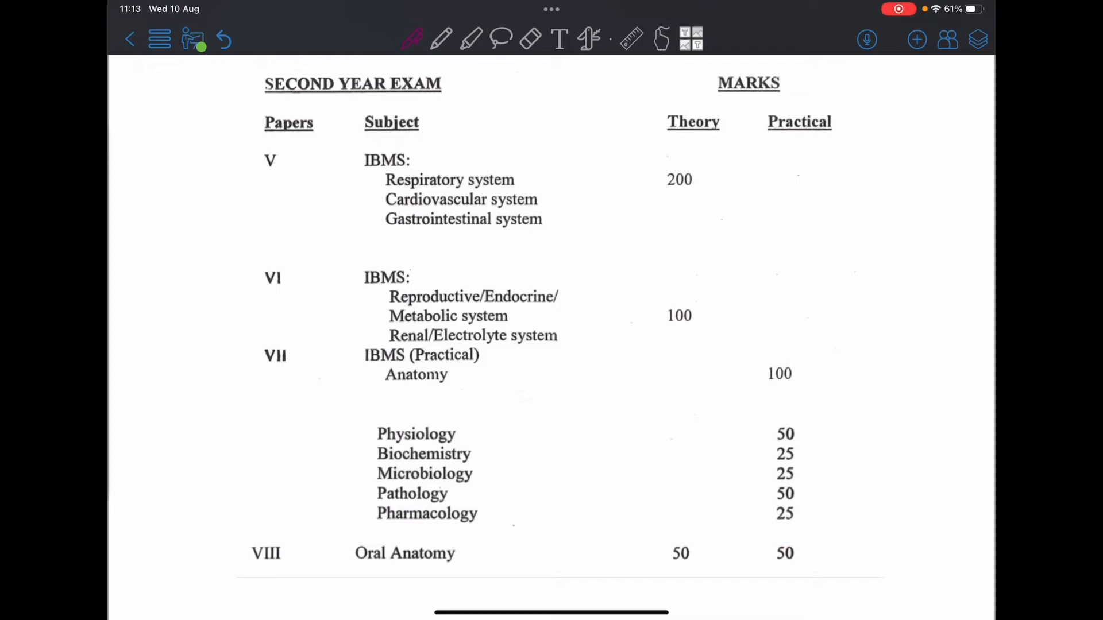
Tick papers V and VI and bracket the system lists with arrows to circled 200 and 100
left_click_drag(339, 188, 461, 128)
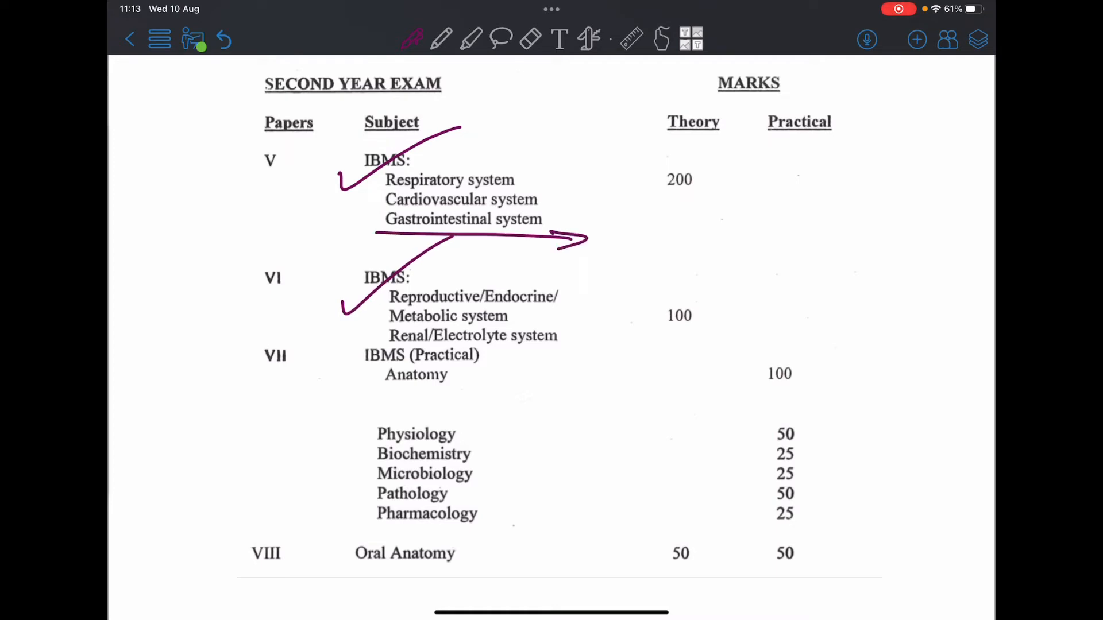
left_click_drag(524, 165, 616, 185)
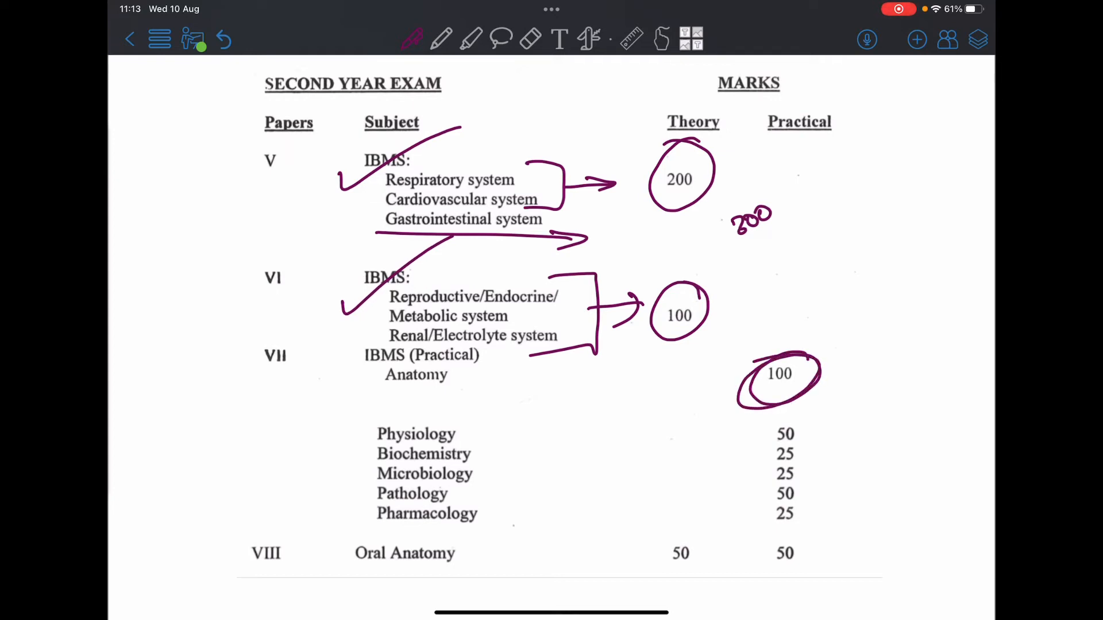
Circle the Physiology and Pathology practical 50s, dash the 25s, and bracket the Oral Anatomy row
left_click_drag(755, 433, 788, 440)
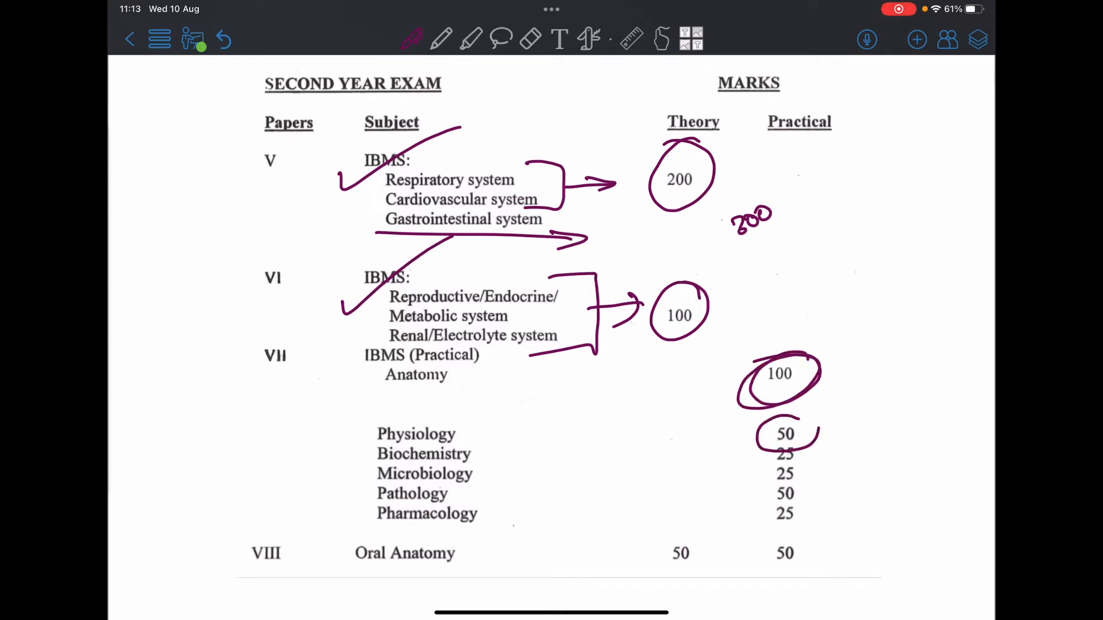
left_click_drag(749, 479, 808, 503)
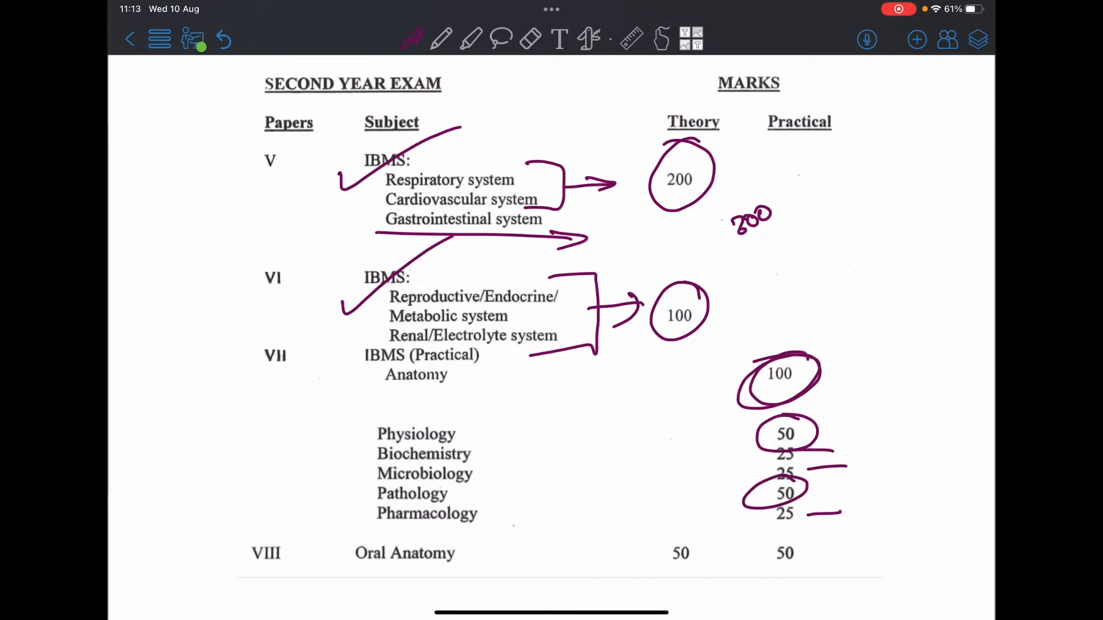
left_click_drag(344, 524, 830, 570)
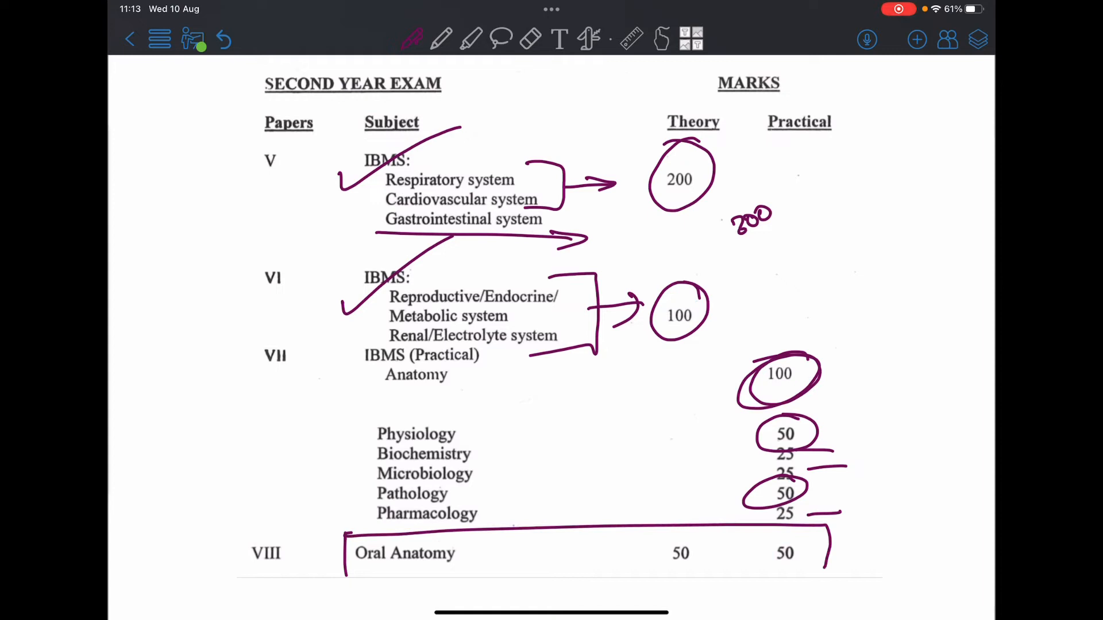
left_click_drag(344, 576, 865, 569)
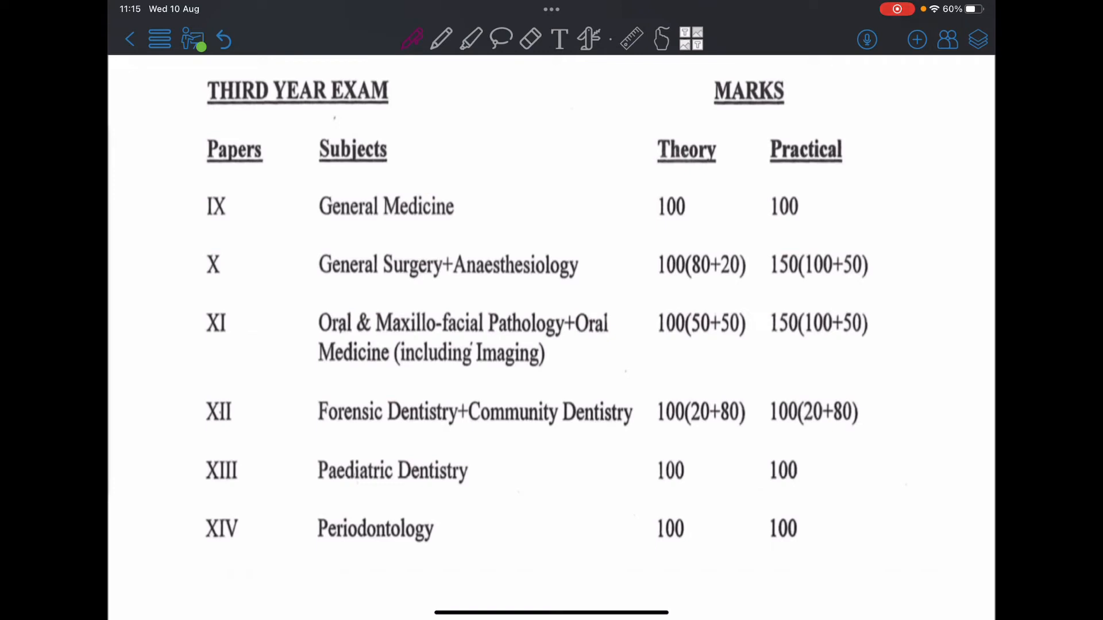
Underline General Medicine and General Surgery+Anaesthesiology, removing a stray note beside them
left_click_drag(312, 232, 455, 229)
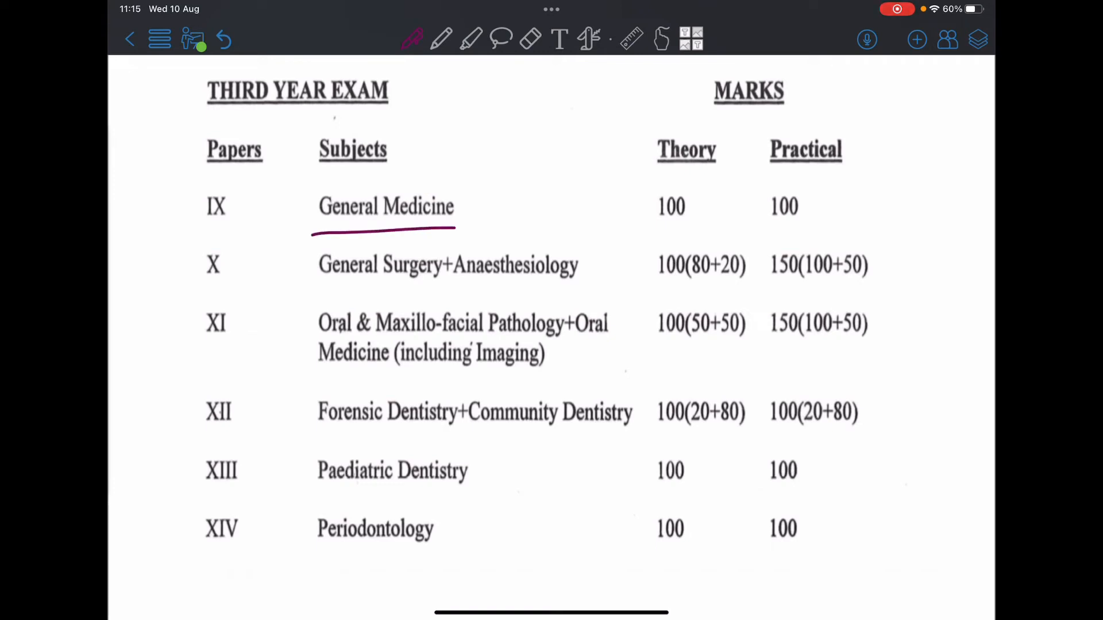
left_click_drag(317, 283, 586, 282)
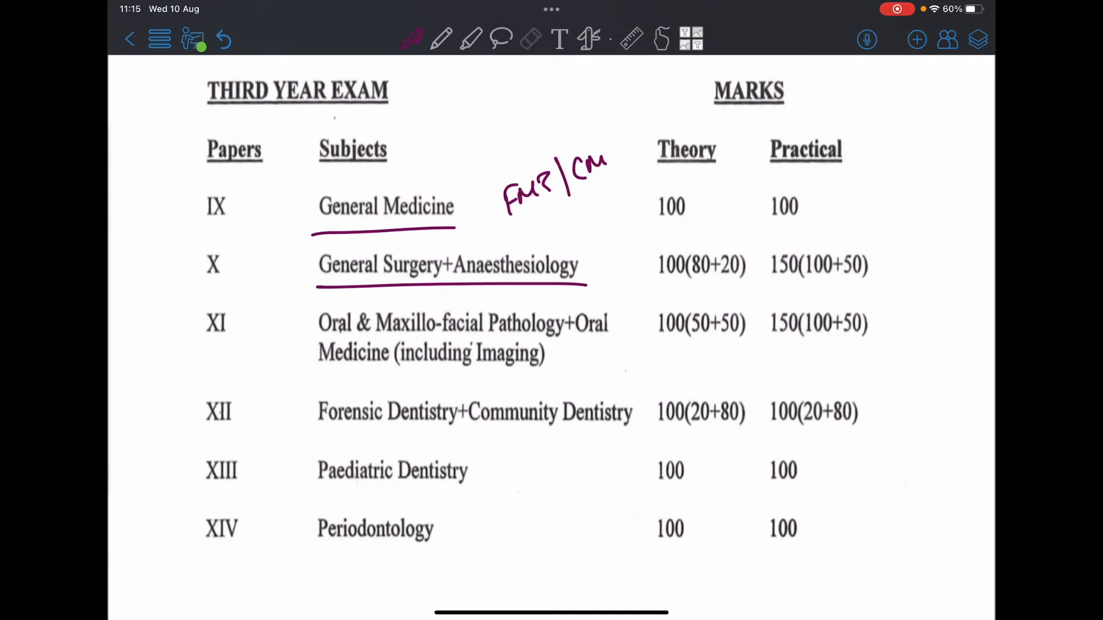
left_click(531, 38)
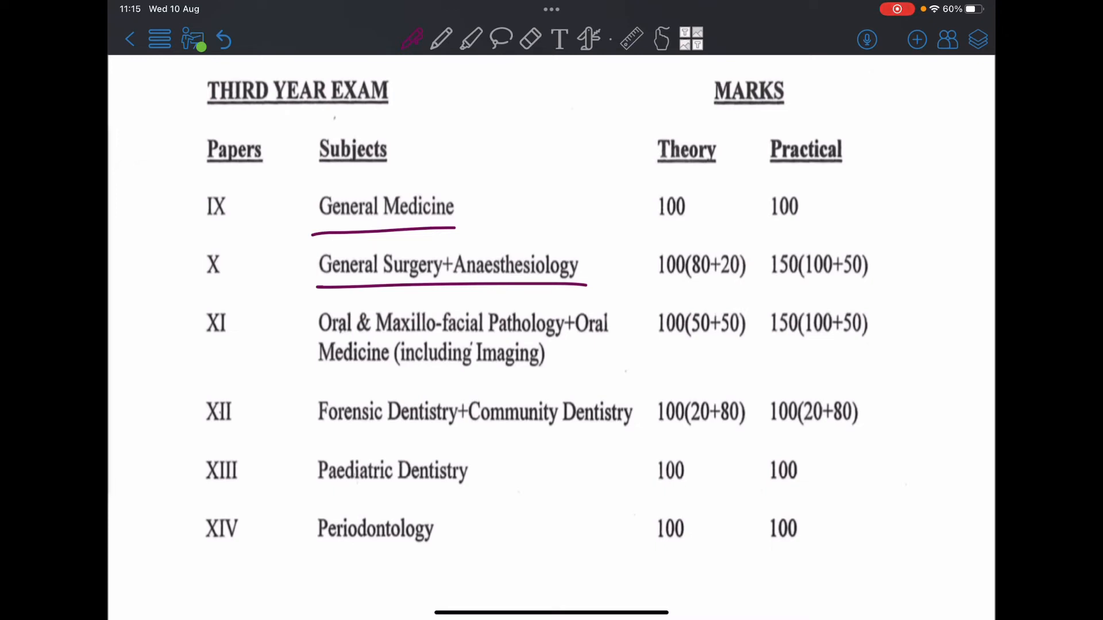
left_click_drag(454, 337, 545, 331)
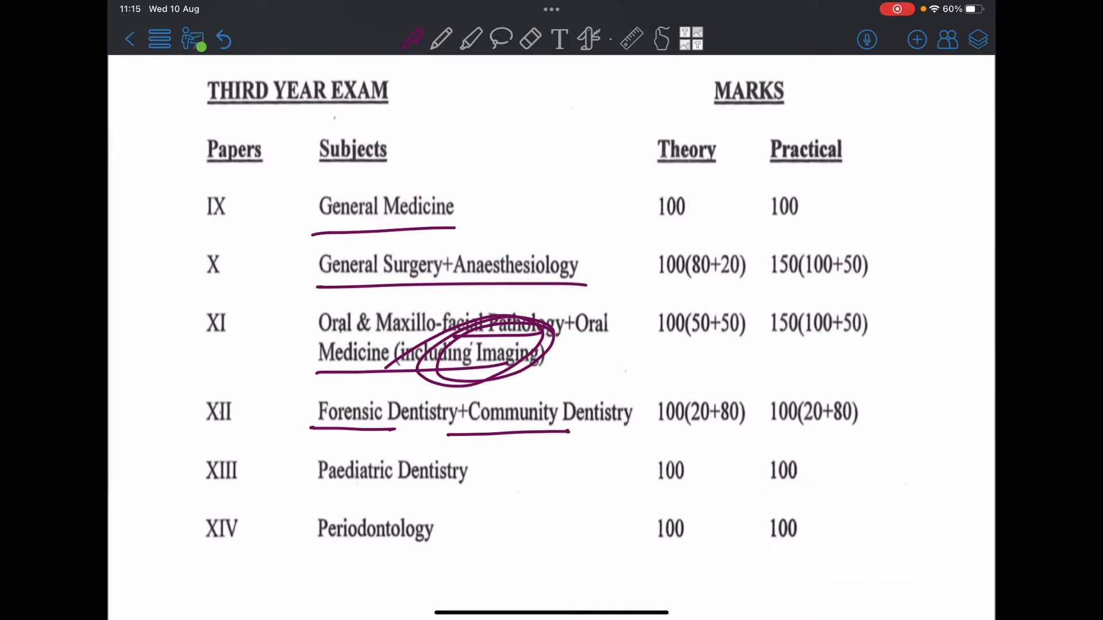
Underline Paediatric Dentistry and handwrite Pedodontics beside it
left_click_drag(317, 490, 417, 490)
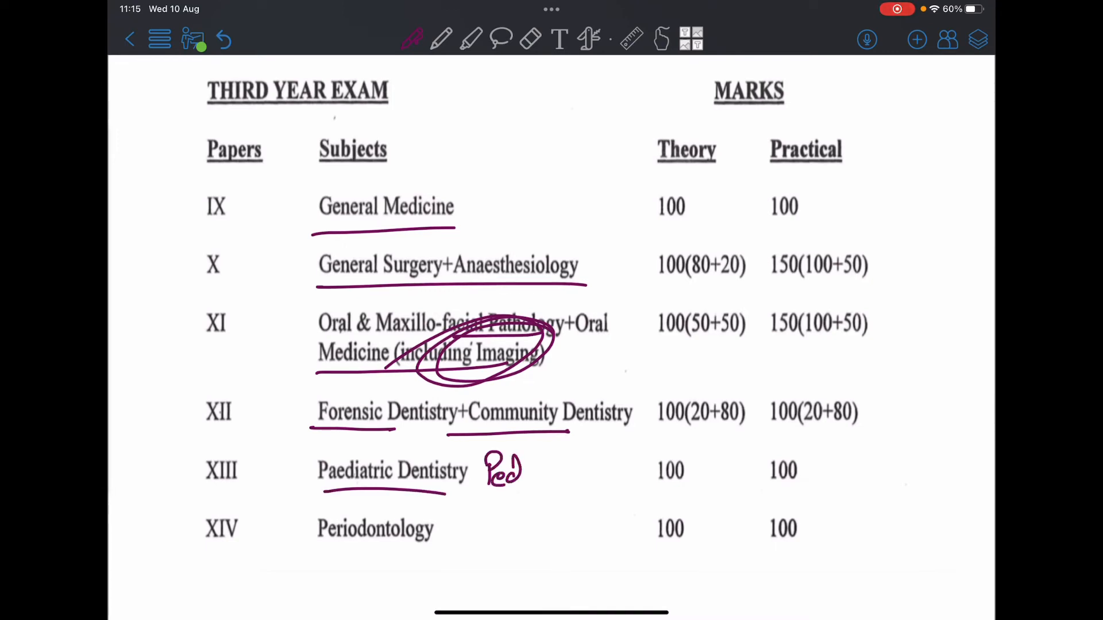
left_click_drag(524, 470, 605, 470)
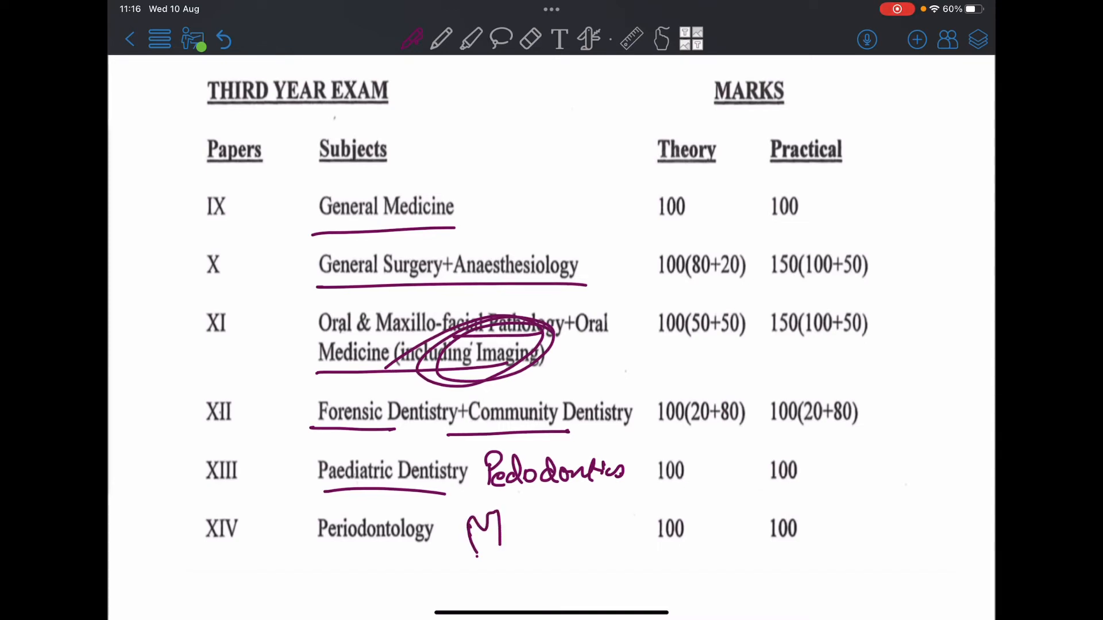
Sketch a tooth with roots beside Periodontology, then remove it
left_click_drag(479, 514, 499, 563)
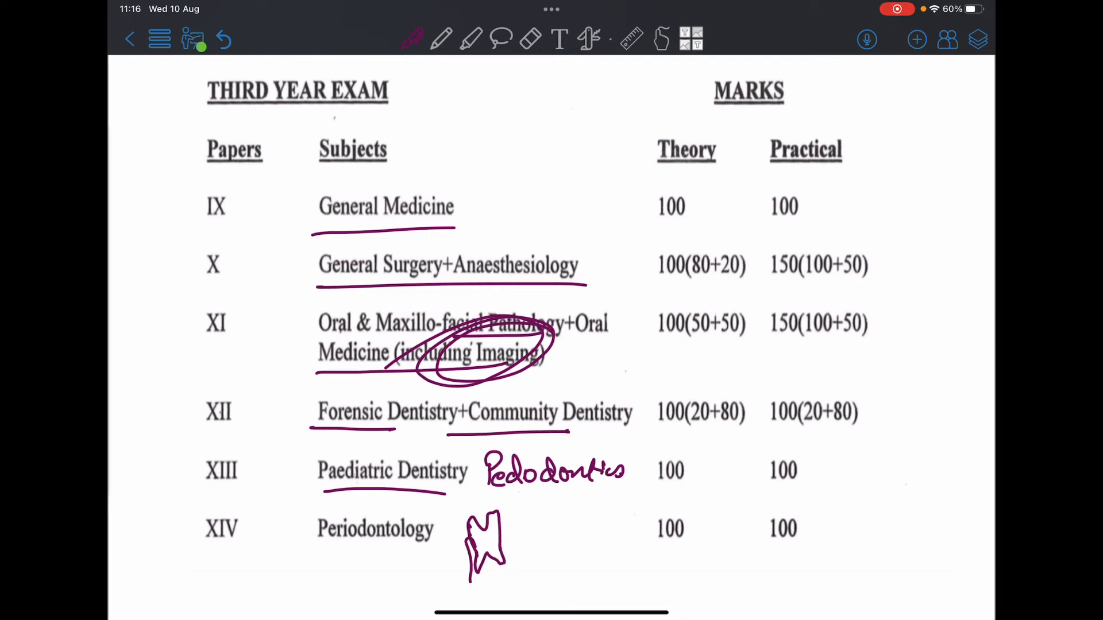
left_click_drag(496, 520, 510, 570)
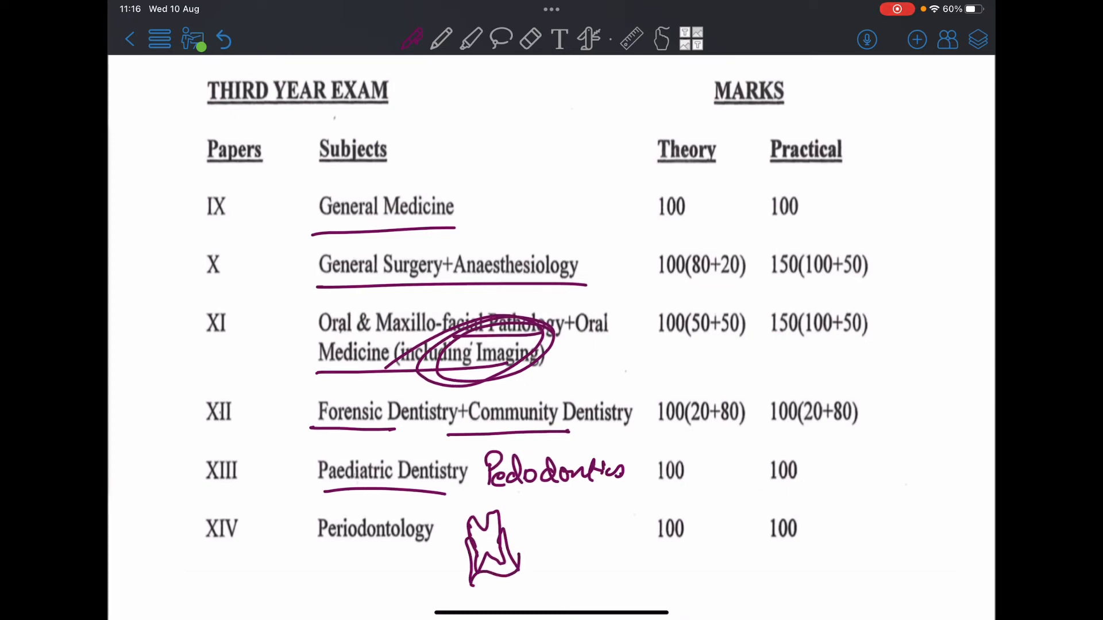
left_click(530, 39)
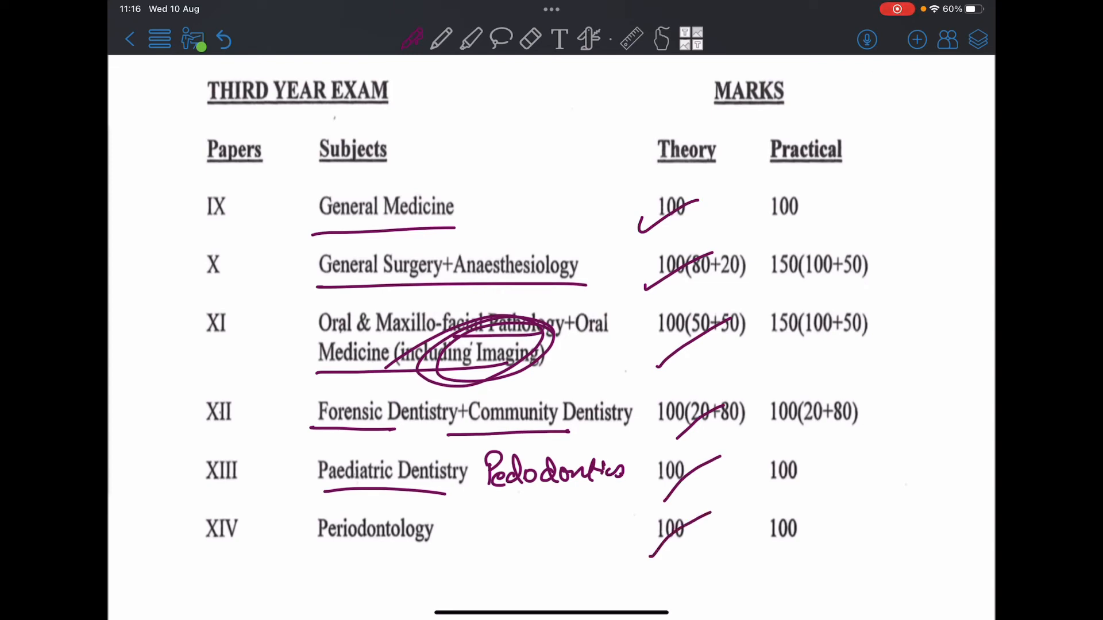
Tick General Medicine's practical mark and circle both 150 practical marks with arrows
left_click_drag(760, 219, 805, 193)
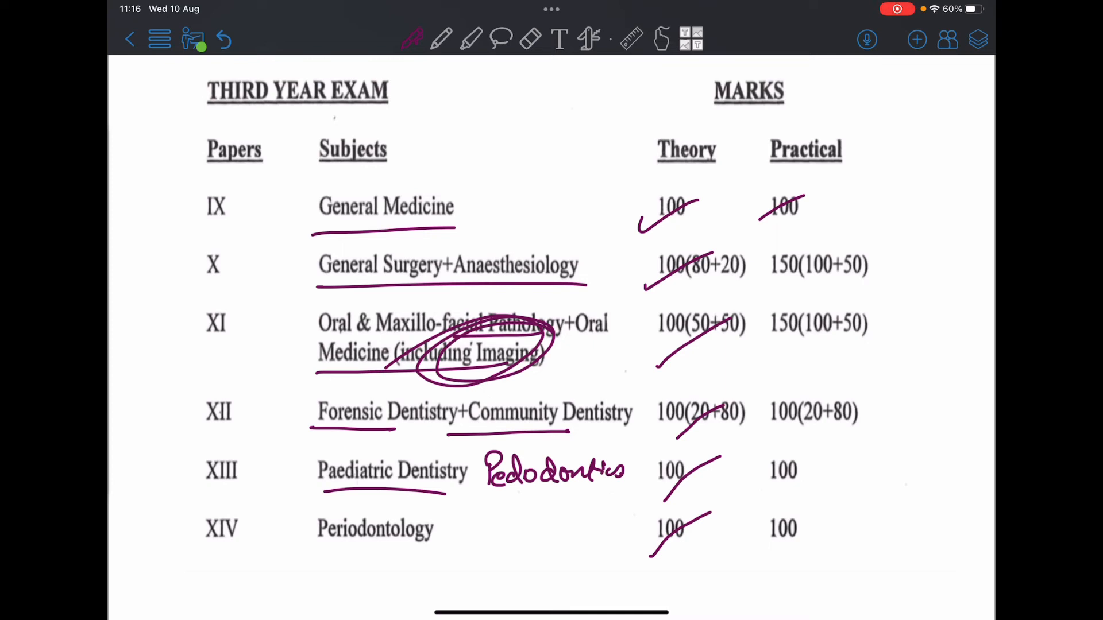
left_click_drag(763, 281, 900, 278)
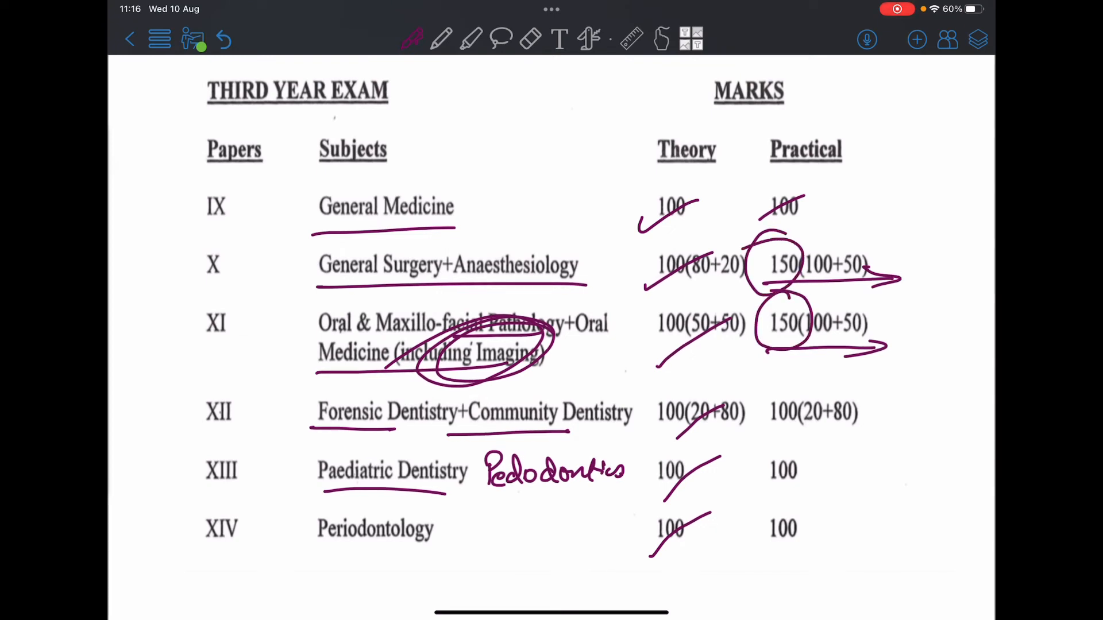
Underline Prosthodontics, Conservative Dentistry, Endodontics, Orthodontics and Oral Surgery in the fourth-year table
scroll("down", 3)
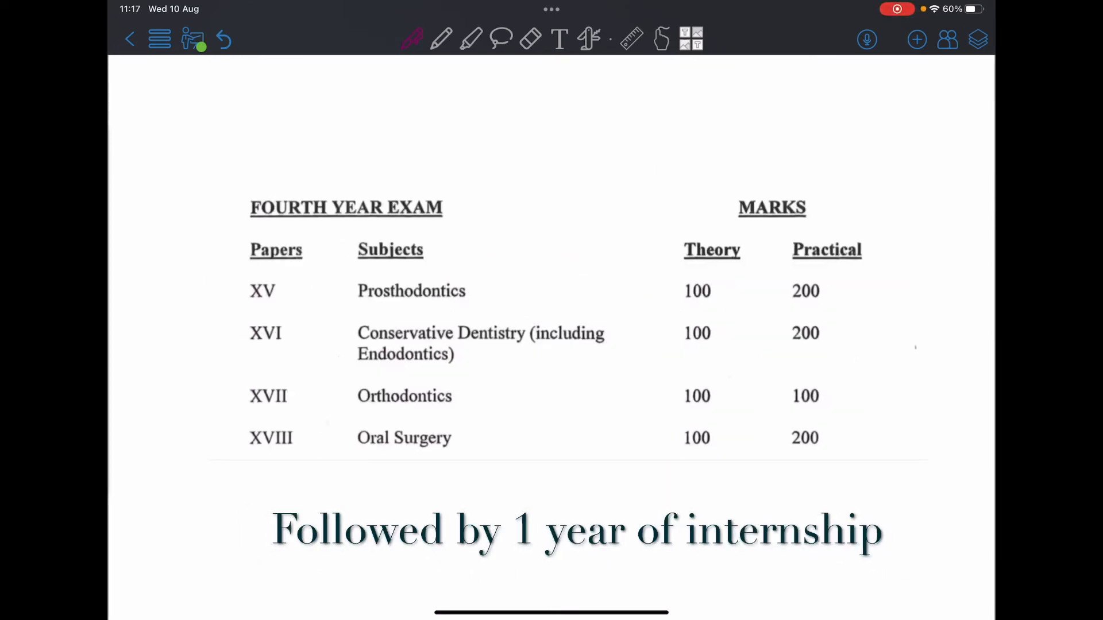
left_click_drag(342, 308, 366, 308)
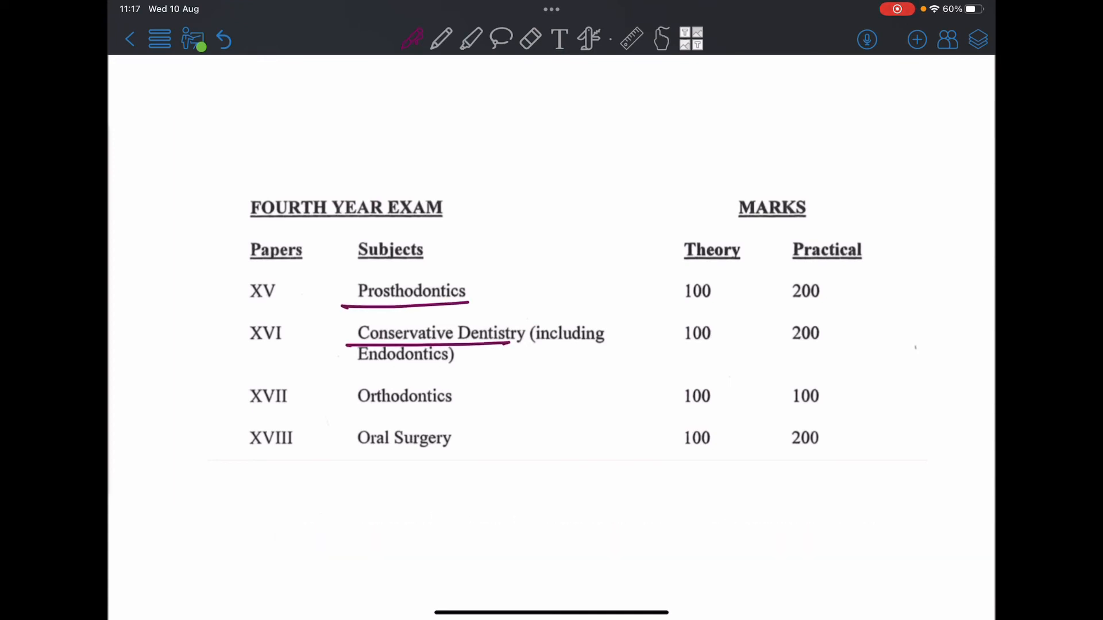
left_click_drag(344, 369, 475, 453)
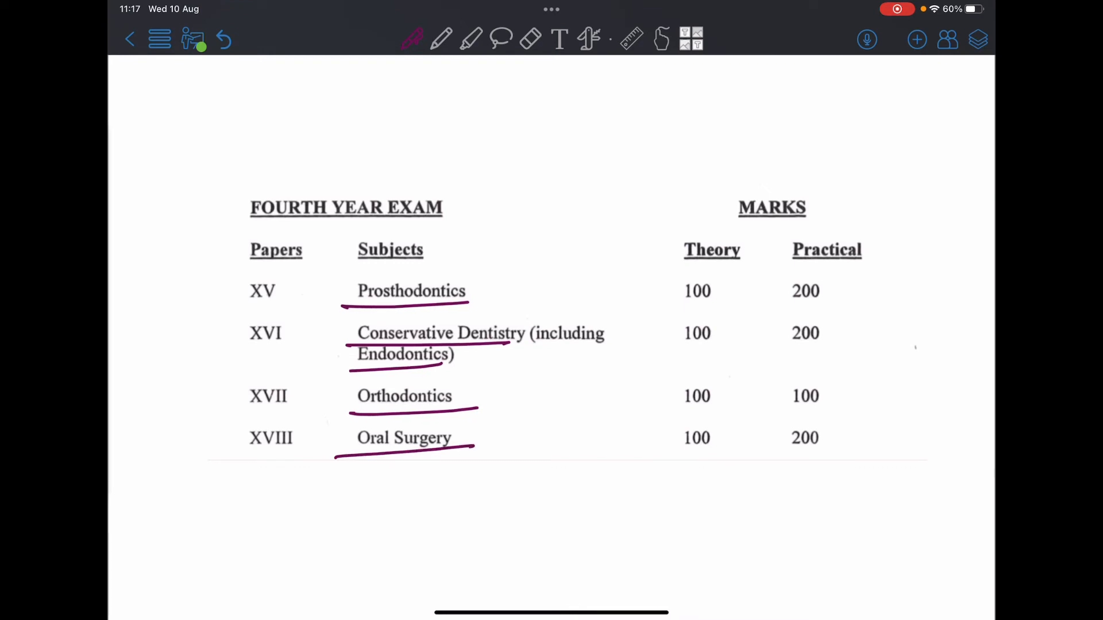
Bracket the Theory marks column, then remove the bracket
left_click_drag(703, 222, 668, 485)
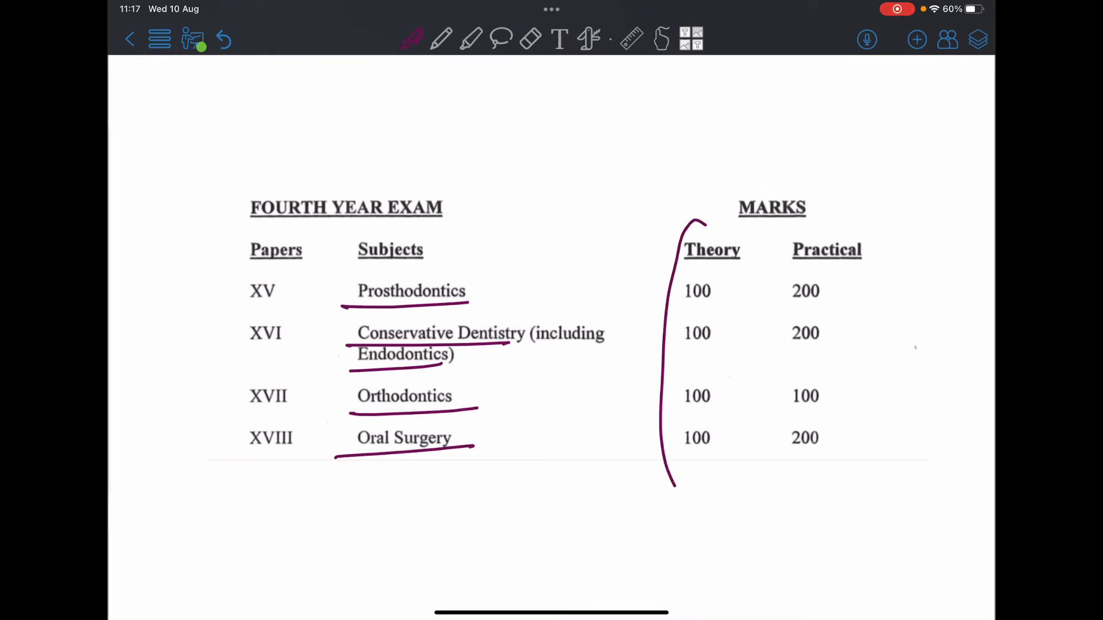
left_click_drag(696, 218, 696, 492)
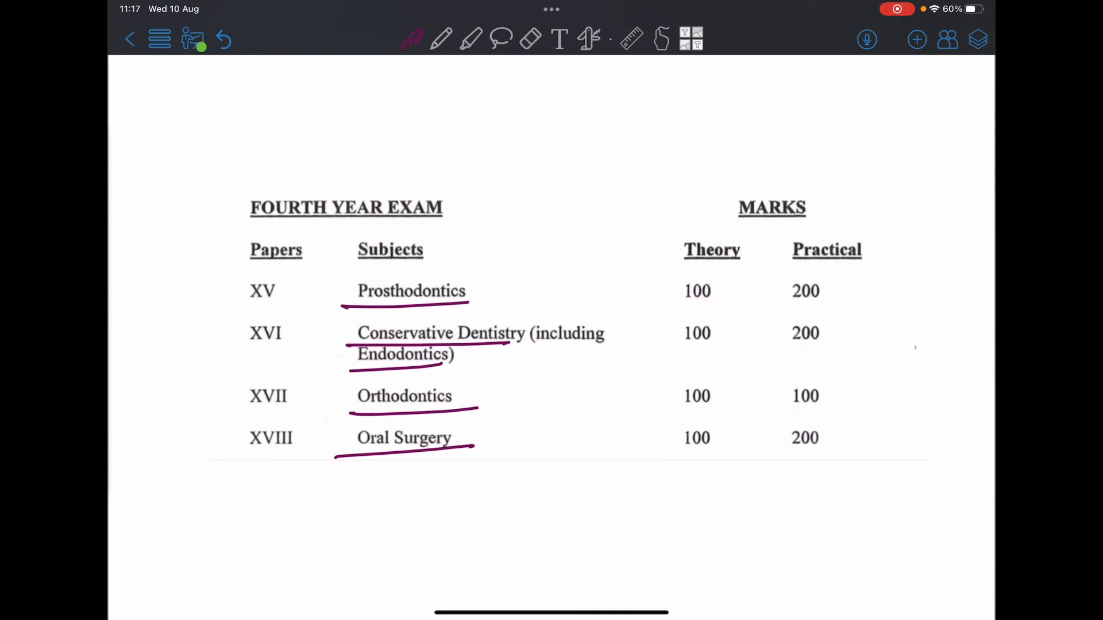
Write a dentures/'bridg.' note beside Prosthodontics, then erase it and the Conservative Dentistry underlines
left_click_drag(454, 261, 478, 235)
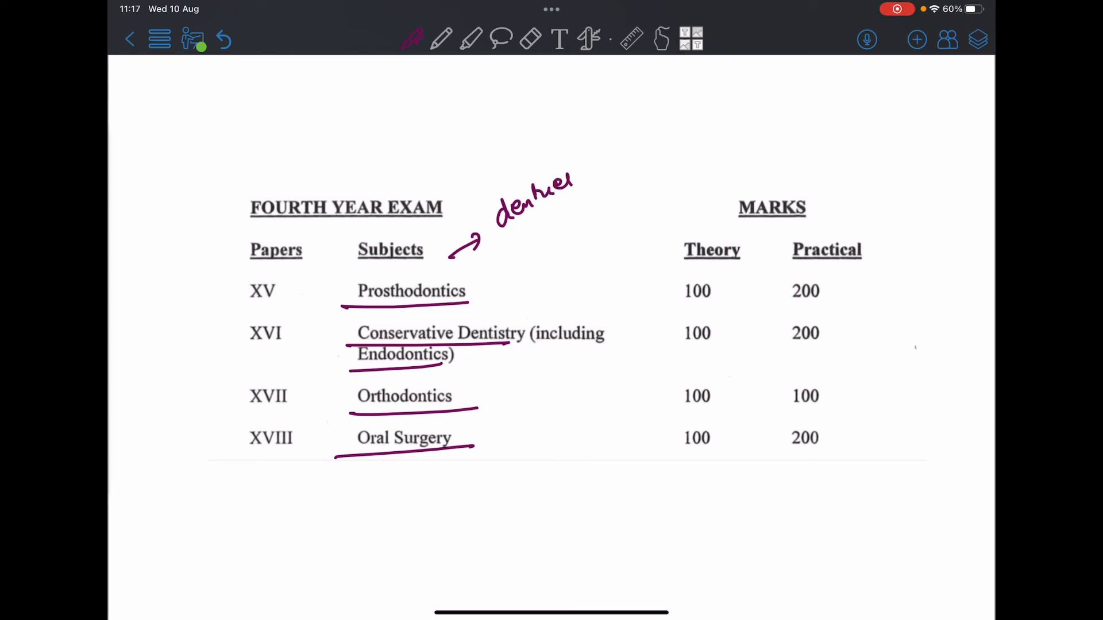
type("bridg.")
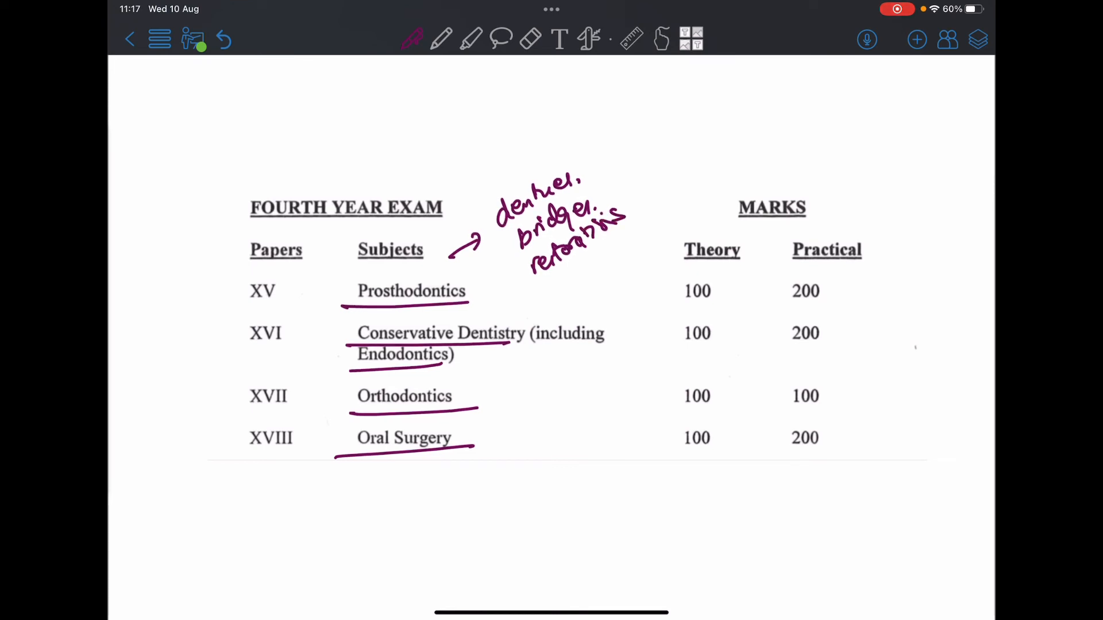
left_click(530, 38)
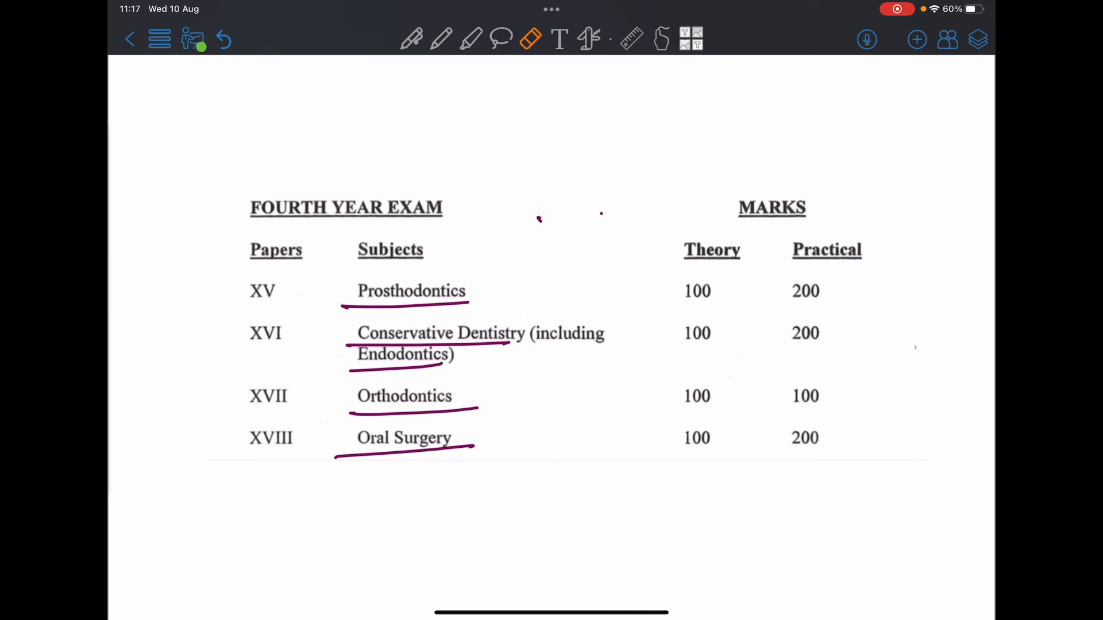
left_click(411, 38)
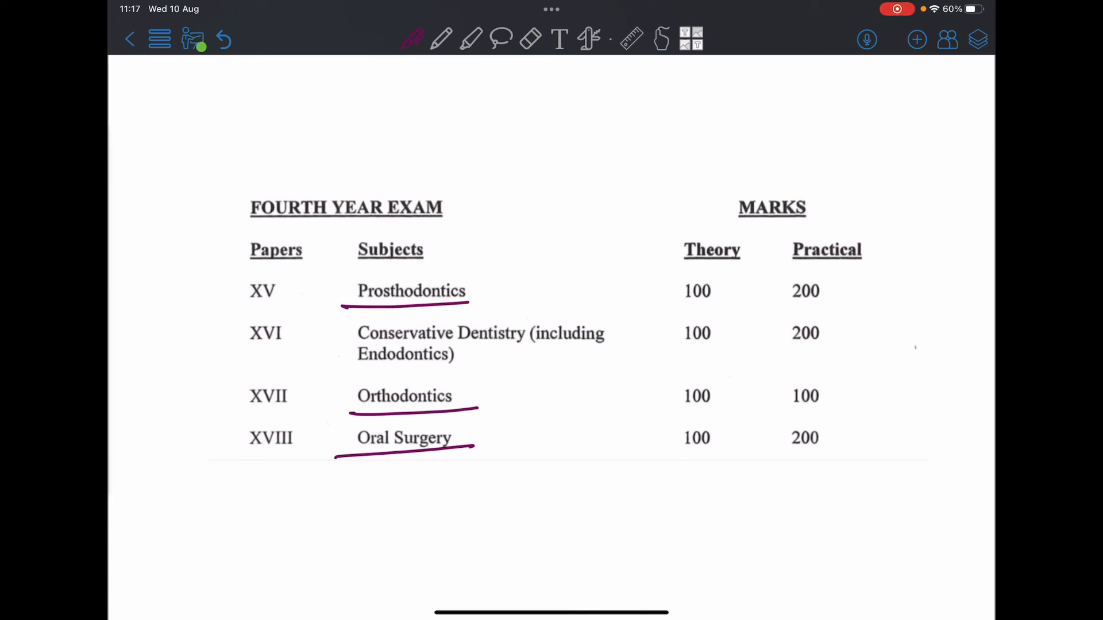
Circle Endodontics and draw a tooth cross-section with pulp and an arrow above the table
left_click_drag(331, 354, 492, 354)
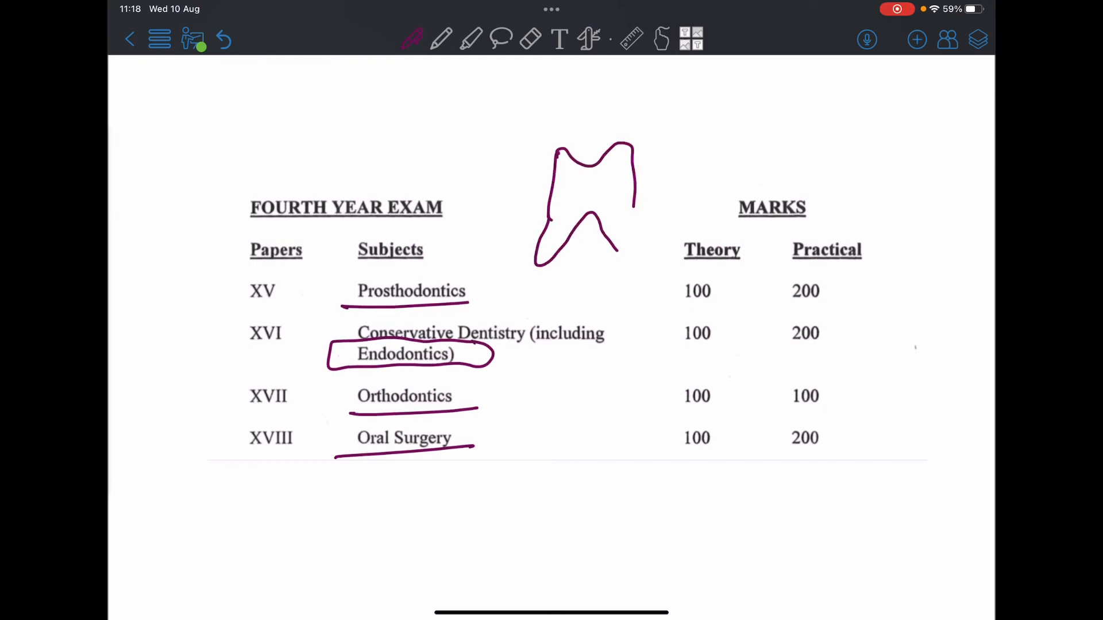
left_click_drag(633, 204, 637, 288)
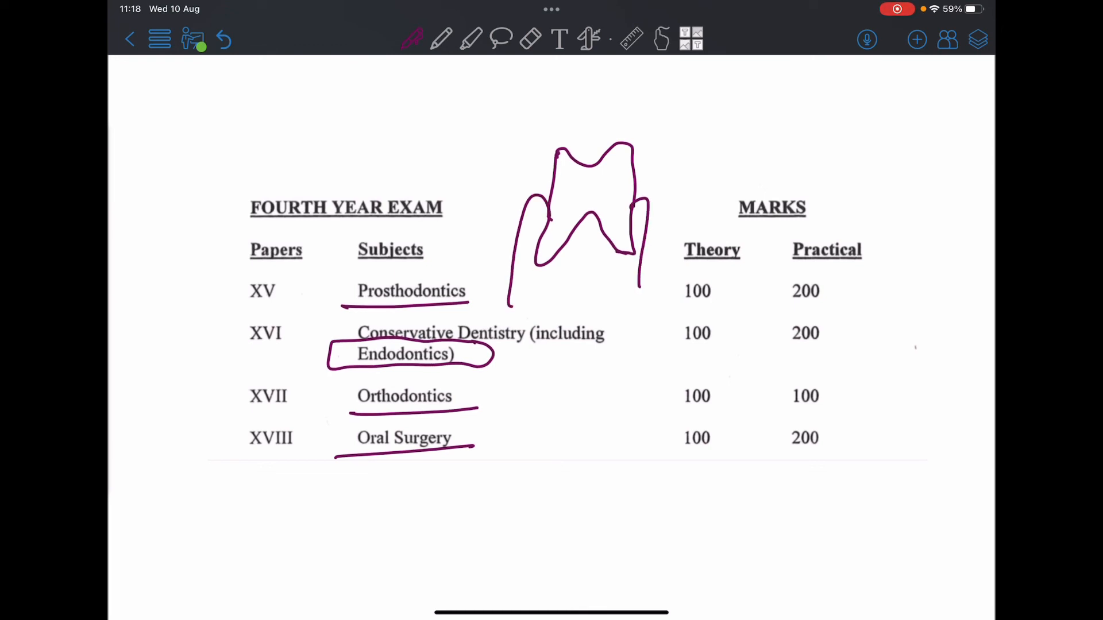
left_click_drag(570, 172, 587, 249)
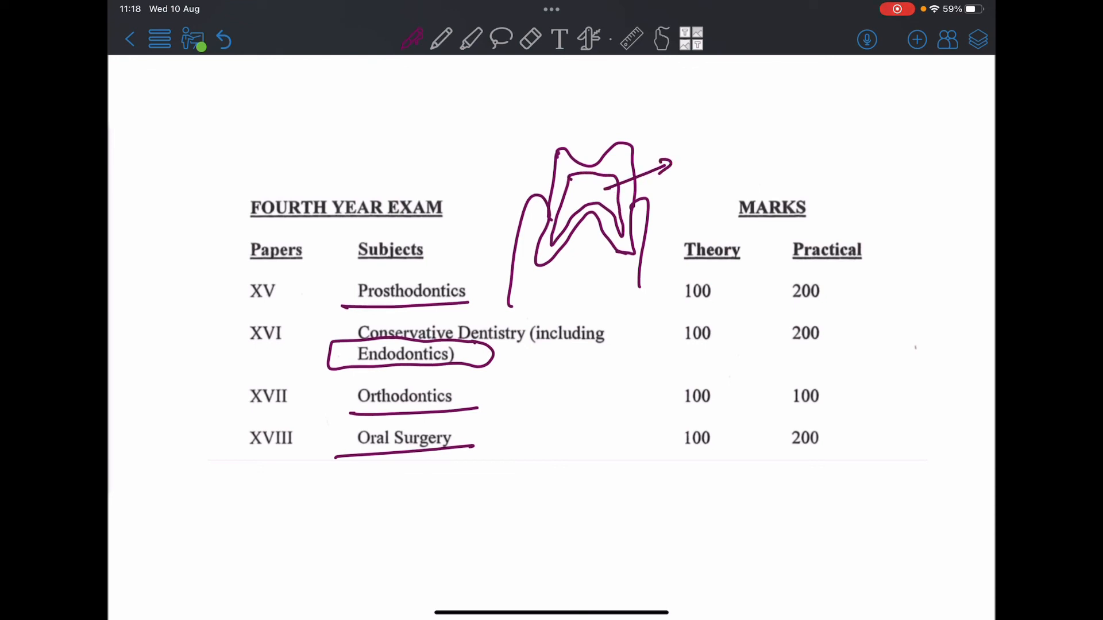
Label the arrows, add the enamel cap, and enclose the sketch in a loop linked to the table
left_click_drag(683, 141, 731, 137)
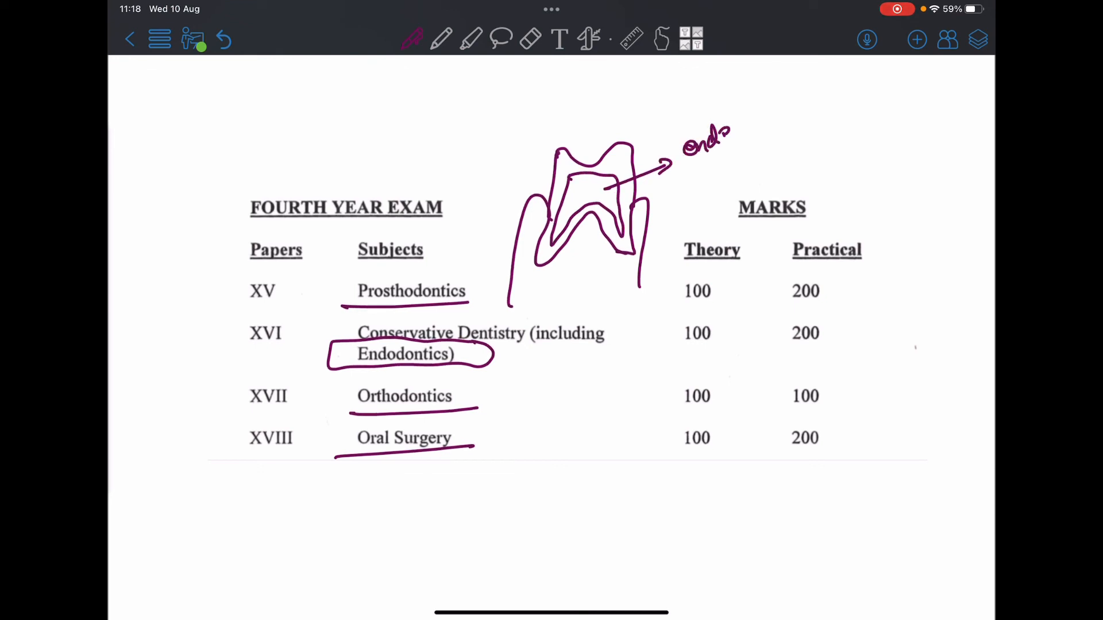
left_click_drag(627, 225, 710, 190)
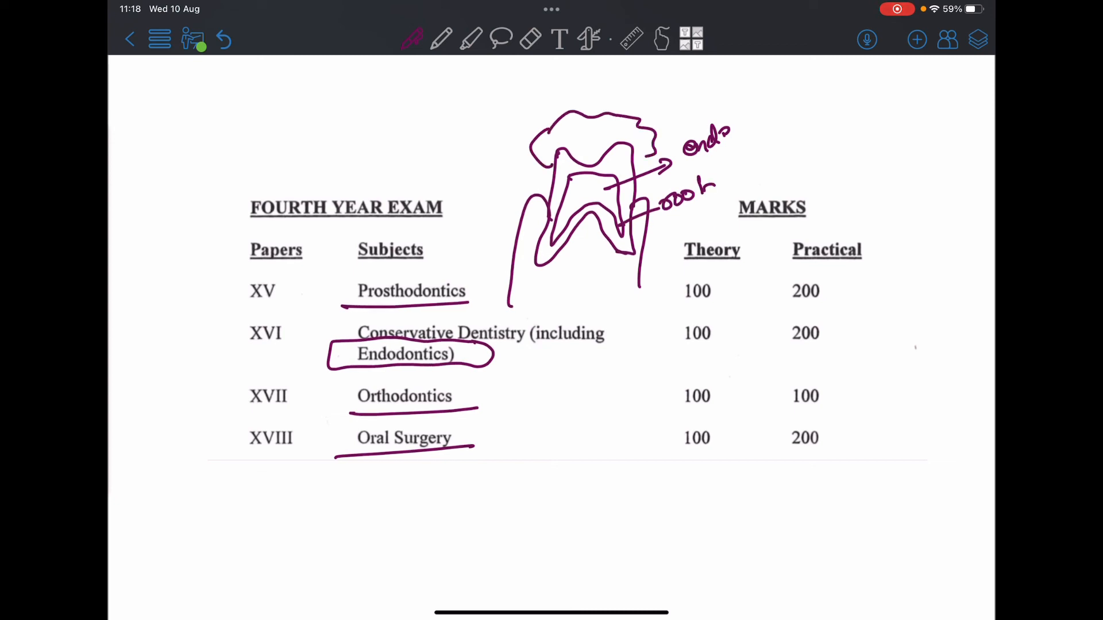
left_click_drag(514, 127, 471, 218)
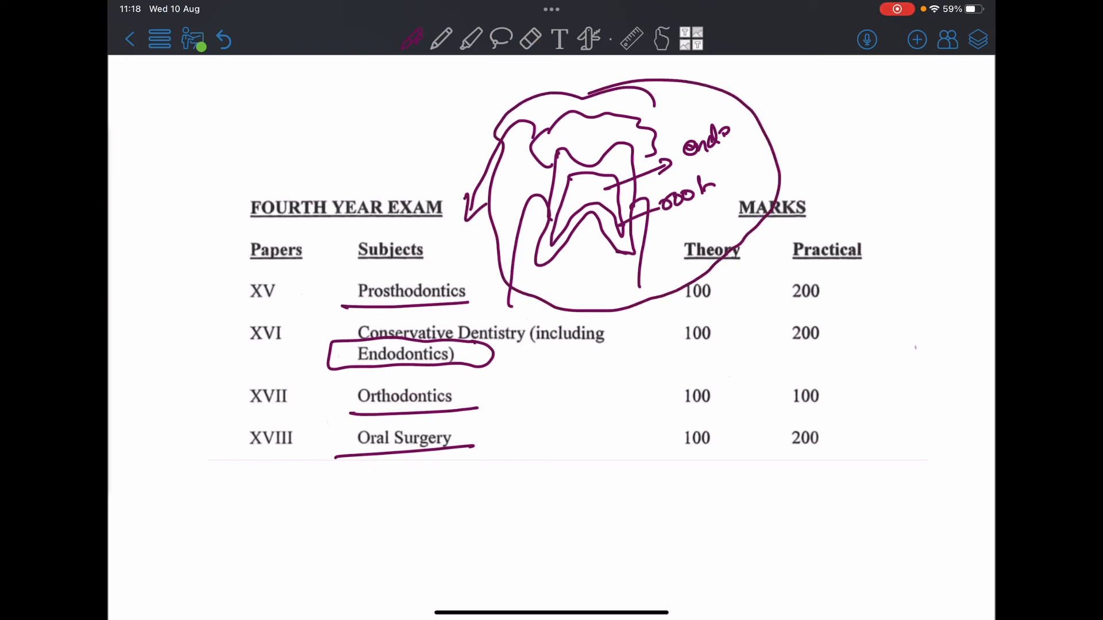
left_click_drag(633, 254, 664, 352)
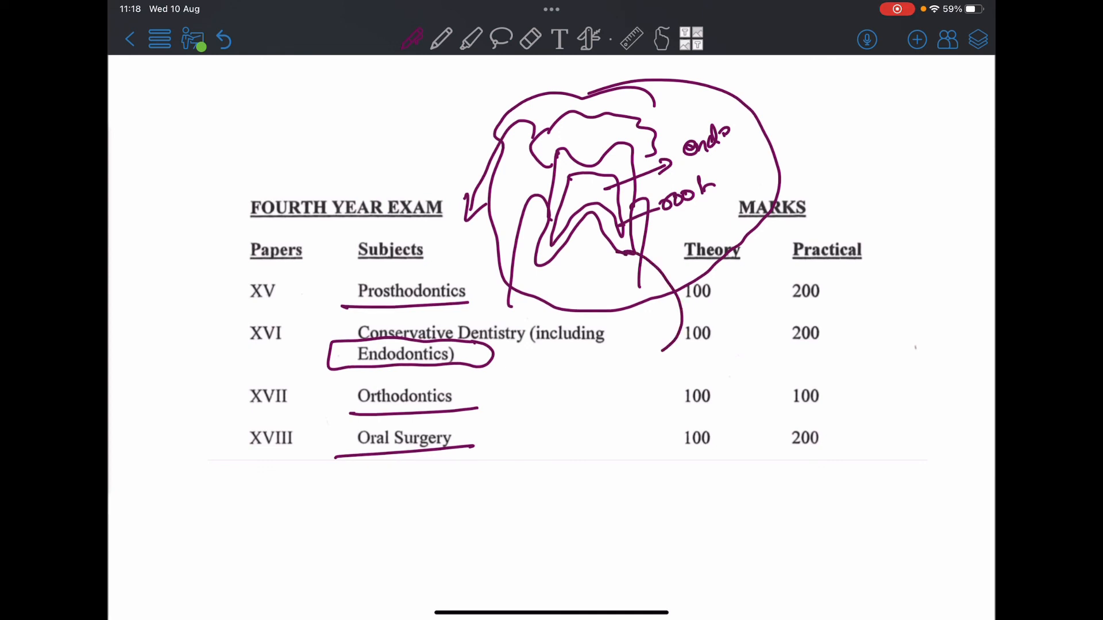